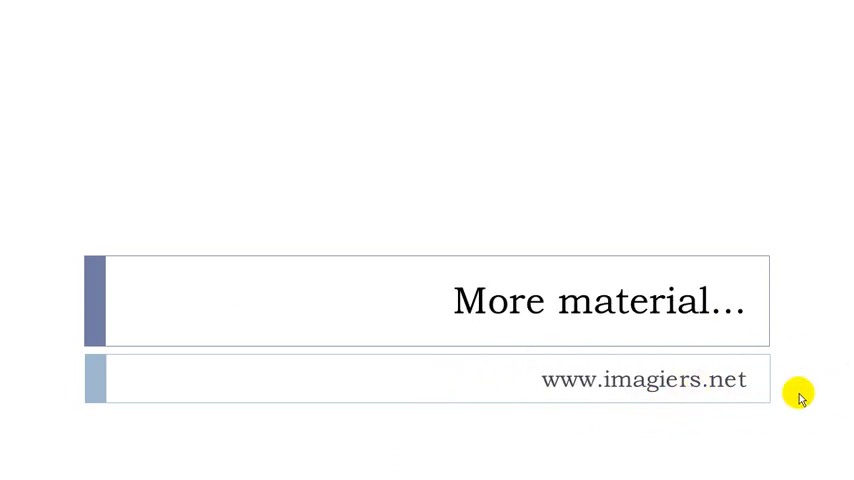
mouse_move(548, 448)
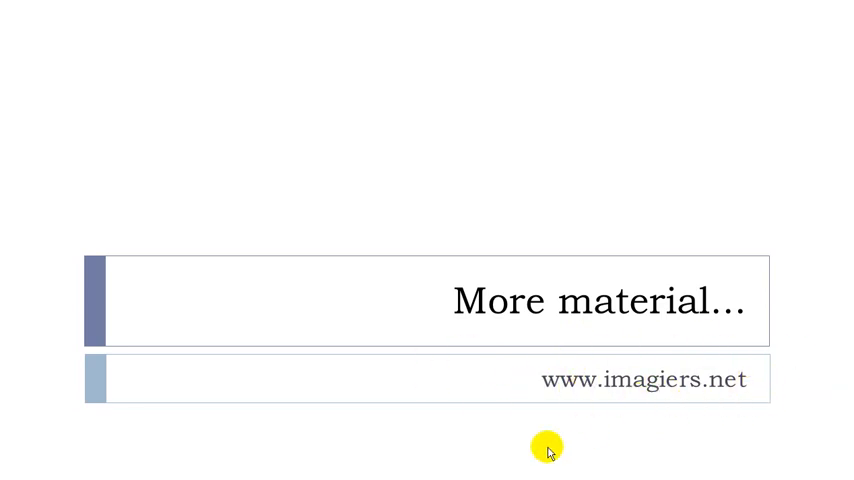